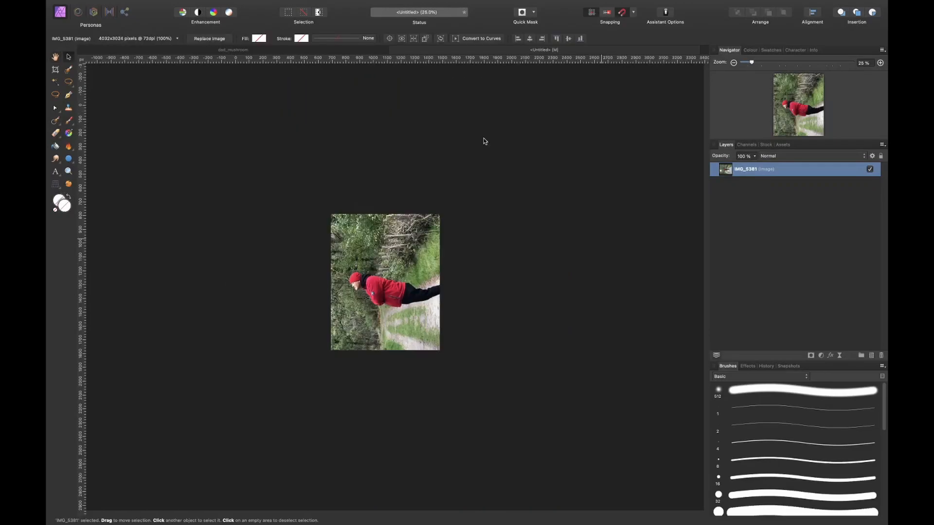
- Paint red strokes onto the mushroom stem on a new pixel layer
{"action": "left_click", "coordinate": [54, 82]}
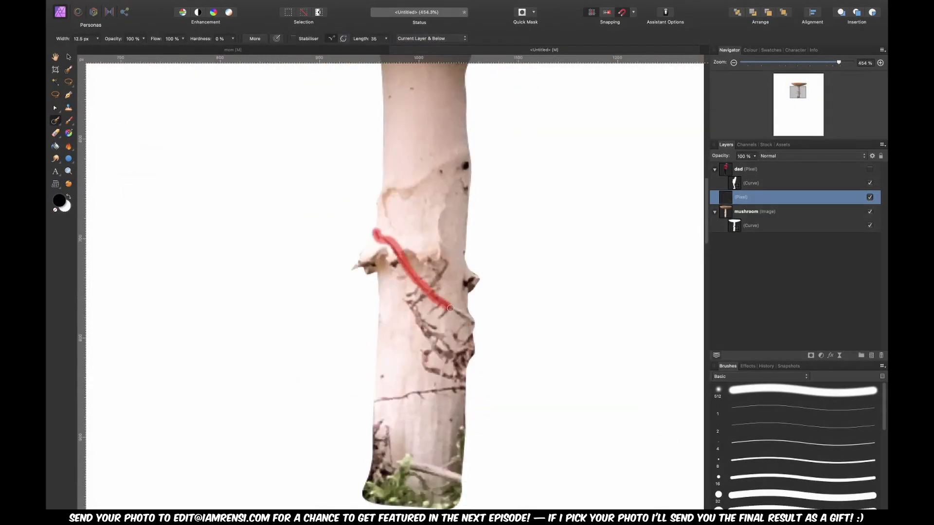
- Place the misty meadow stock photo with the wooden signpost into the document
{"action": "left_click_drag", "start_coordinate": [448, 308], "coordinate": [422, 329]}
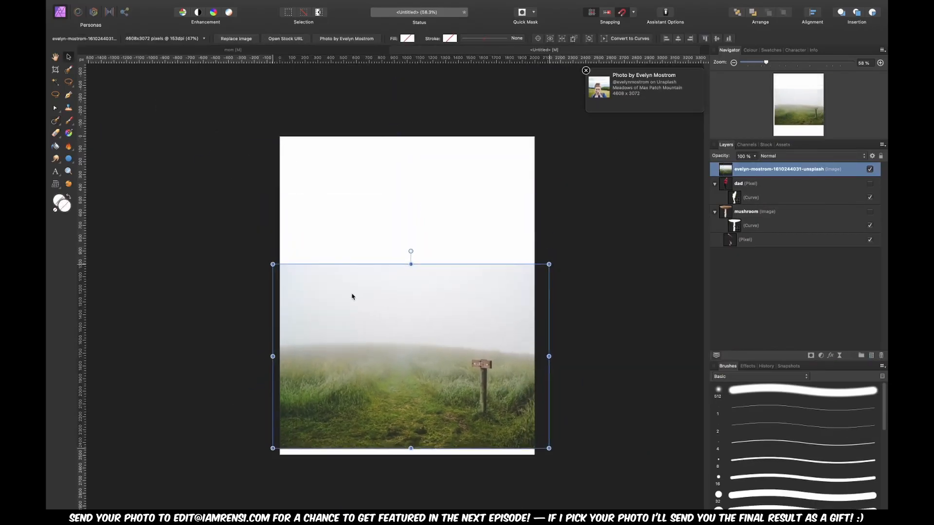
- Mask the meadow photo so its top fades into white, then search stock for 'path'
{"action": "left_click", "coordinate": [811, 355]}
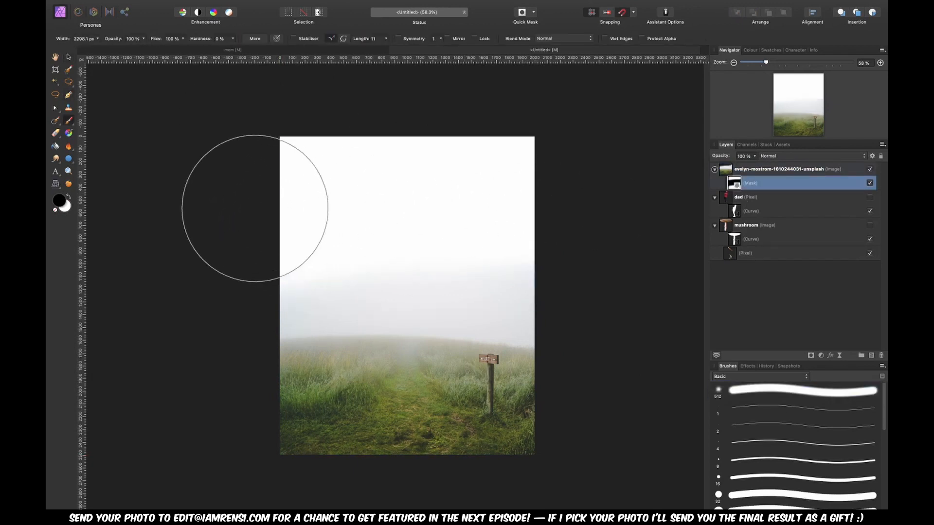
{"action": "left_click", "coordinate": [765, 144]}
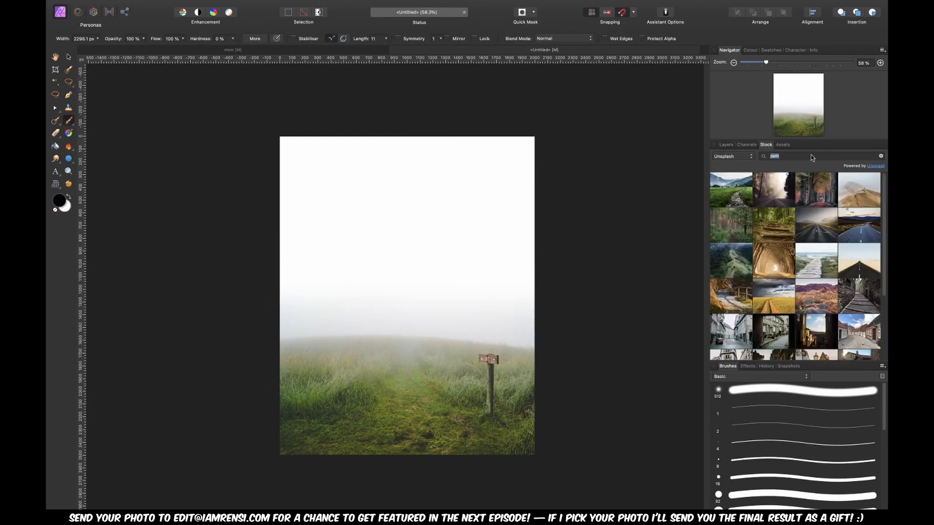
- Insert the stone path stock photo and mask its edges into the meadow
{"action": "right_click", "coordinate": [459, 262]}
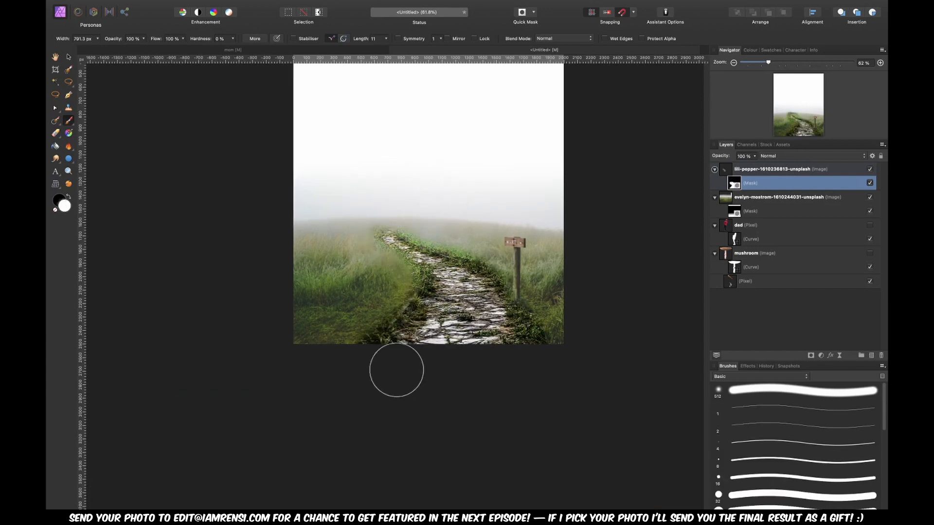
{"action": "left_click", "coordinate": [821, 355]}
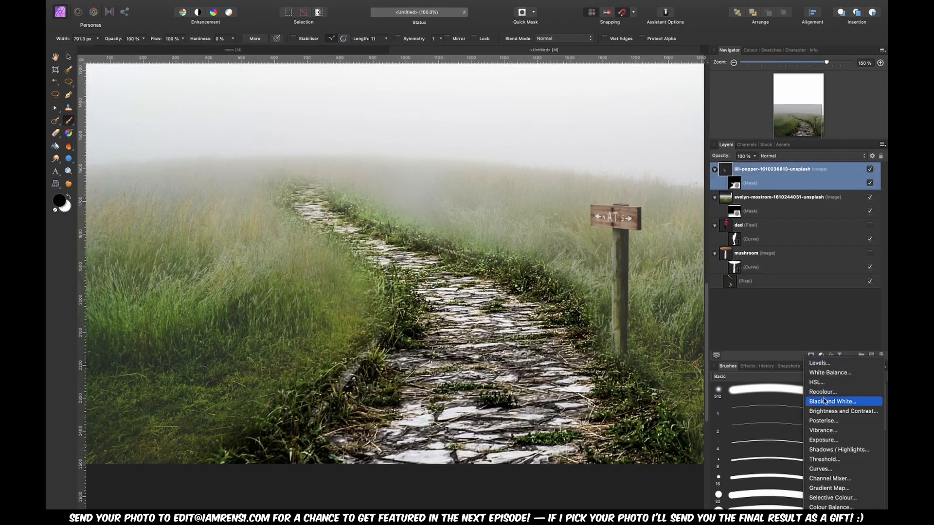
- Add a Vibrance adjustment lowering Saturation, plus a Levels adjustment, to the path photo
{"action": "left_click", "coordinate": [822, 429]}
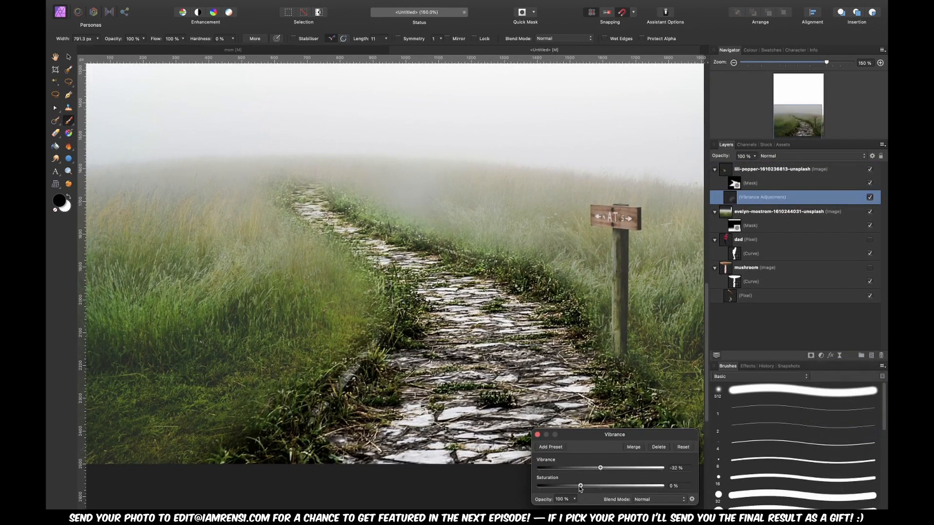
{"action": "left_click_drag", "start_coordinate": [580, 485], "coordinate": [538, 485]}
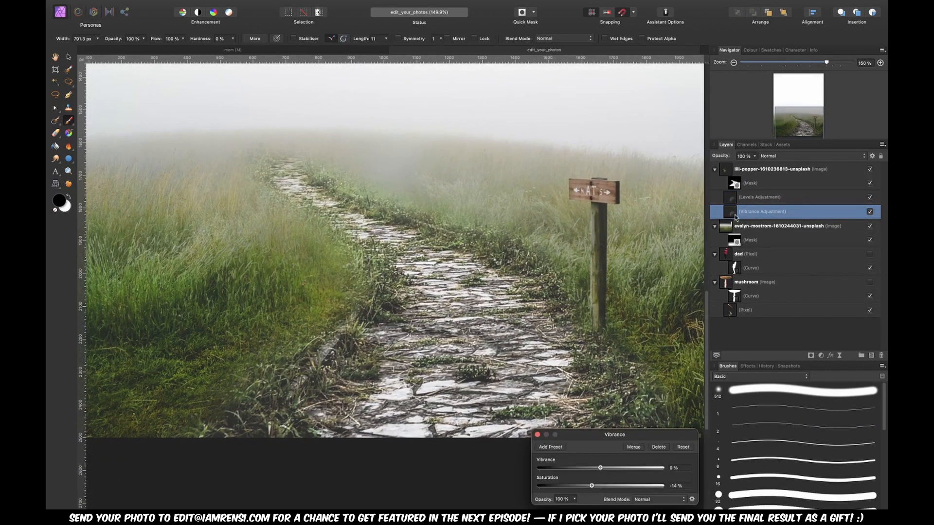
{"action": "left_click", "coordinate": [759, 197]}
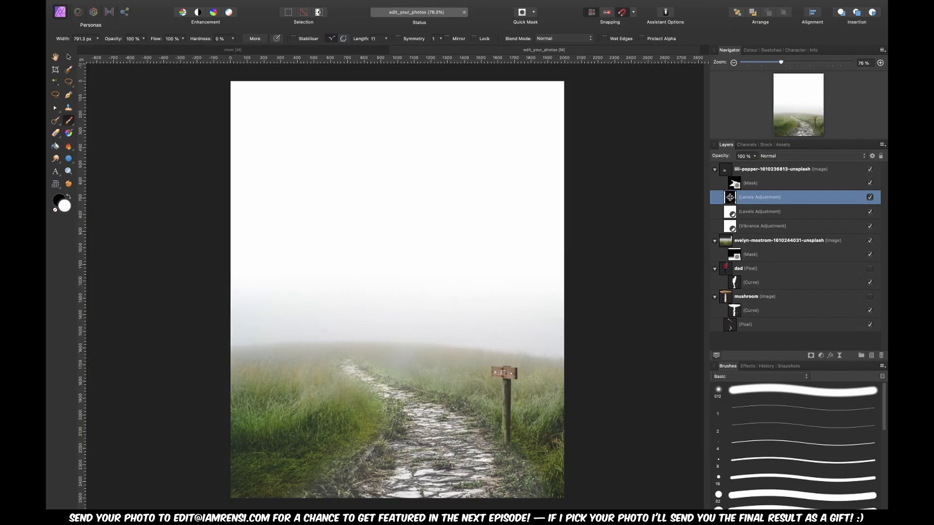
- Place three mushrooms, the man, and a forest backdrop lightened with Levels
{"action": "left_click", "coordinate": [772, 169]}
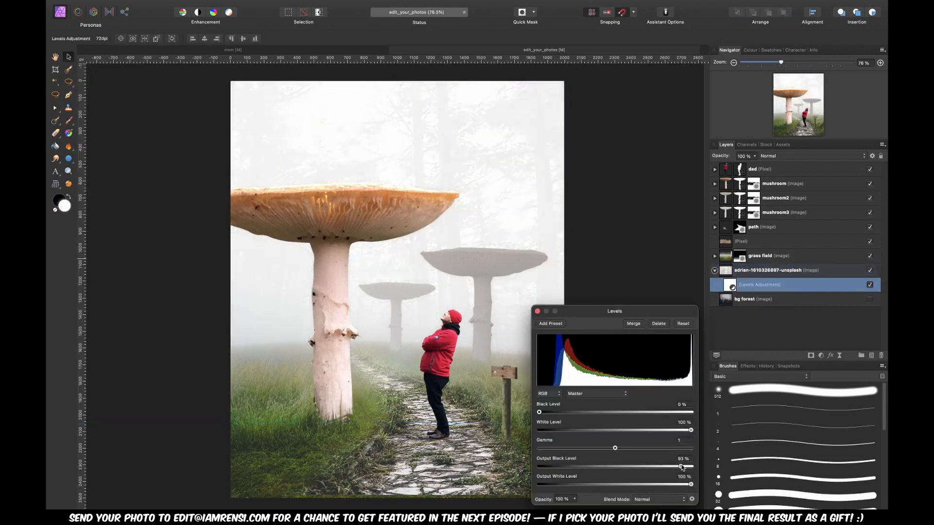
- Set mushroom2's Levels Output Black Level to 48% and Output White Level to 74%
{"action": "left_click_drag", "start_coordinate": [682, 466], "coordinate": [664, 467]}
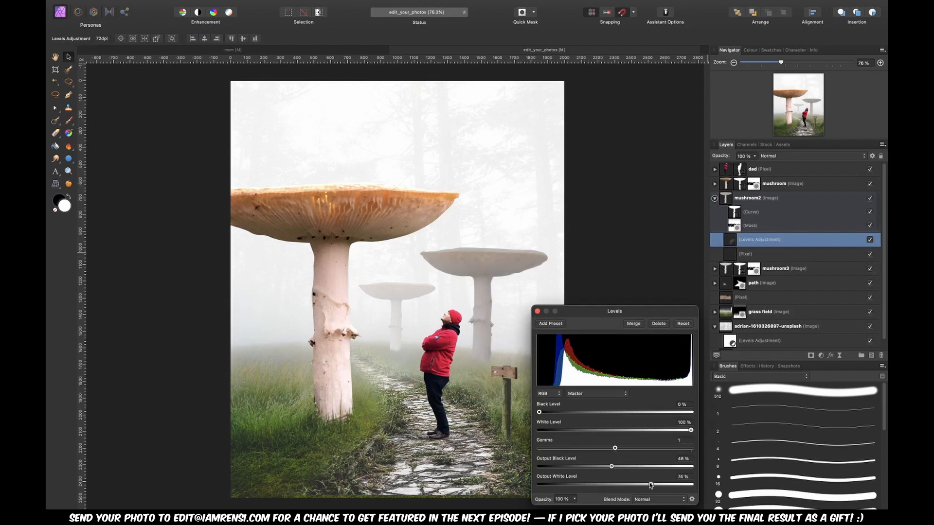
{"action": "left_click_drag", "start_coordinate": [649, 484], "coordinate": [690, 484]}
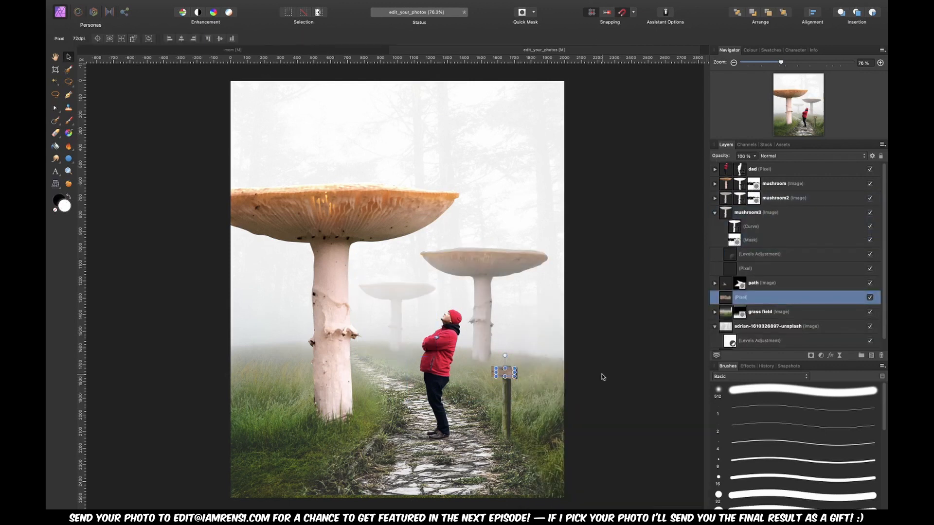
- Insert the snail photo and trace its outline with the Pen Tool to mask it
{"action": "left_click", "coordinate": [765, 144]}
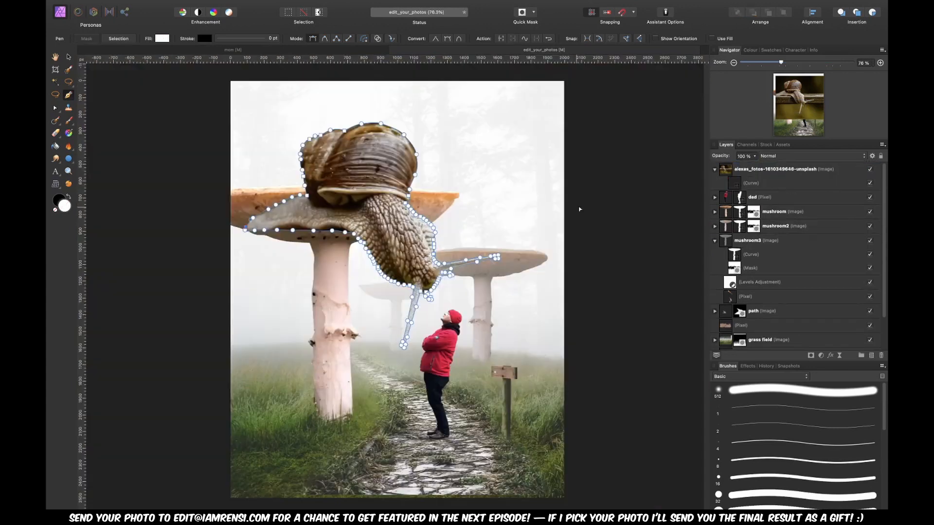
{"action": "left_click", "coordinate": [774, 169]}
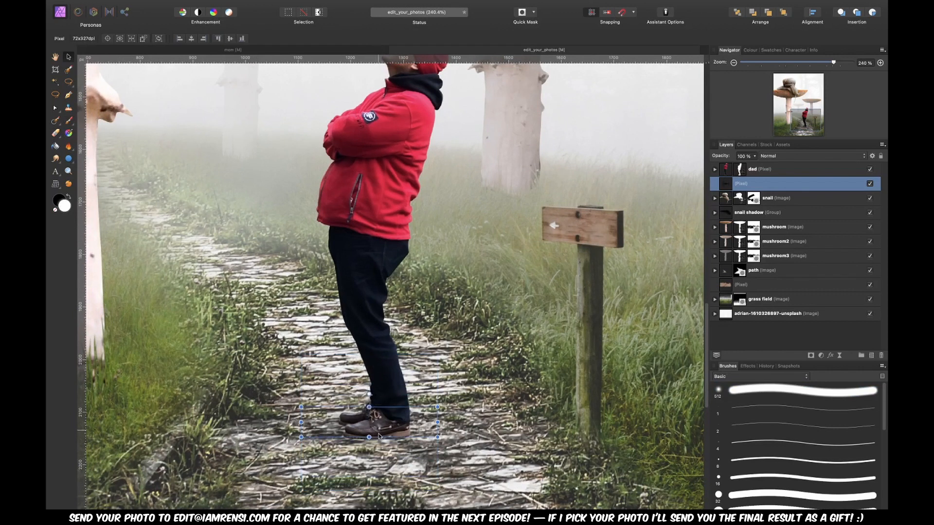
- Move the shadow into place beneath the man's shoes
{"action": "left_click_drag", "start_coordinate": [378, 435], "coordinate": [390, 455]}
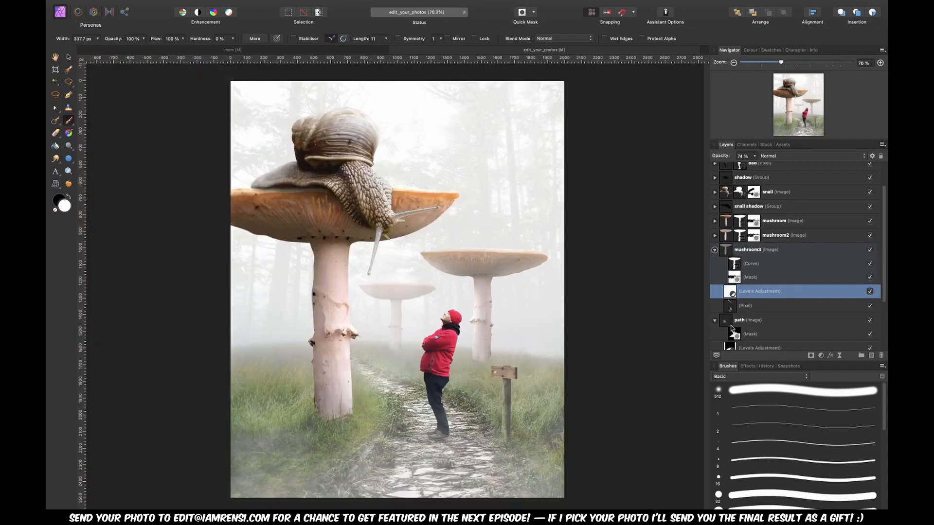
- Zoom into the wooden sign and type 'MUSHROOM' on it as artistic text
{"action": "scroll", "scroll_direction": "down", "scroll_amount": 3}
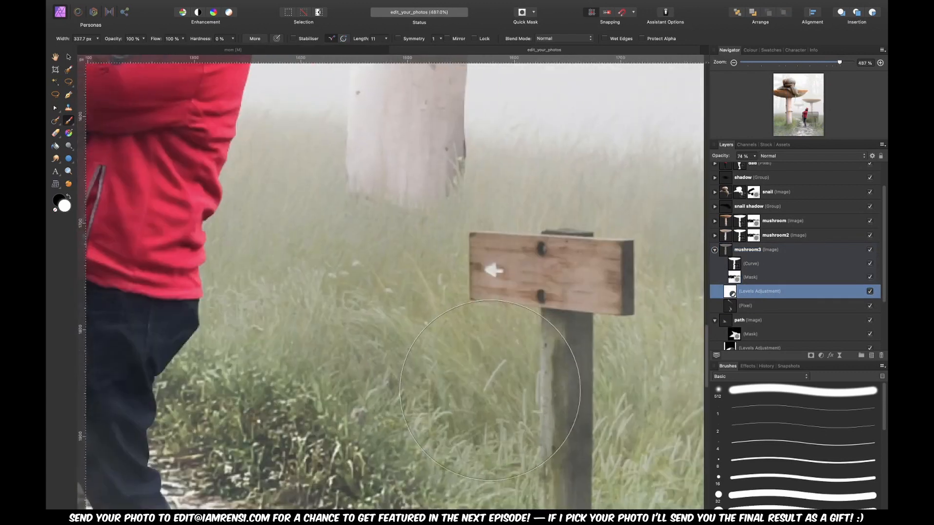
{"action": "left_click", "coordinate": [55, 171]}
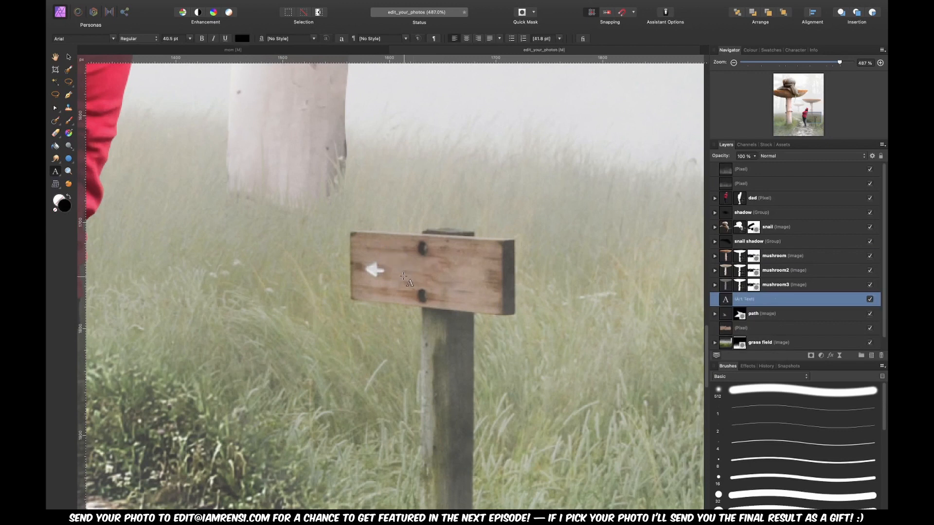
{"action": "type", "text": "MUSHROOM"}
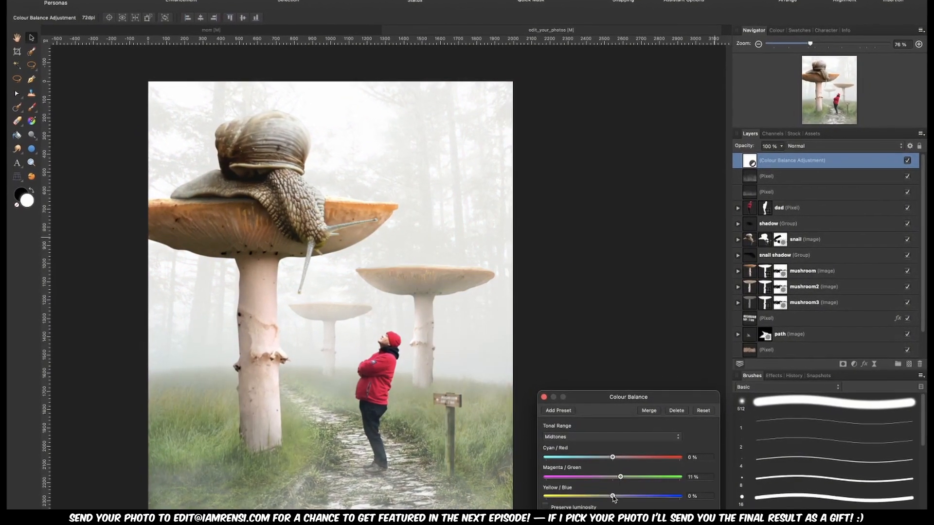
- Switch the Colour Balance adjustment to Shadows to push them toward red
{"action": "left_click", "coordinate": [611, 436]}
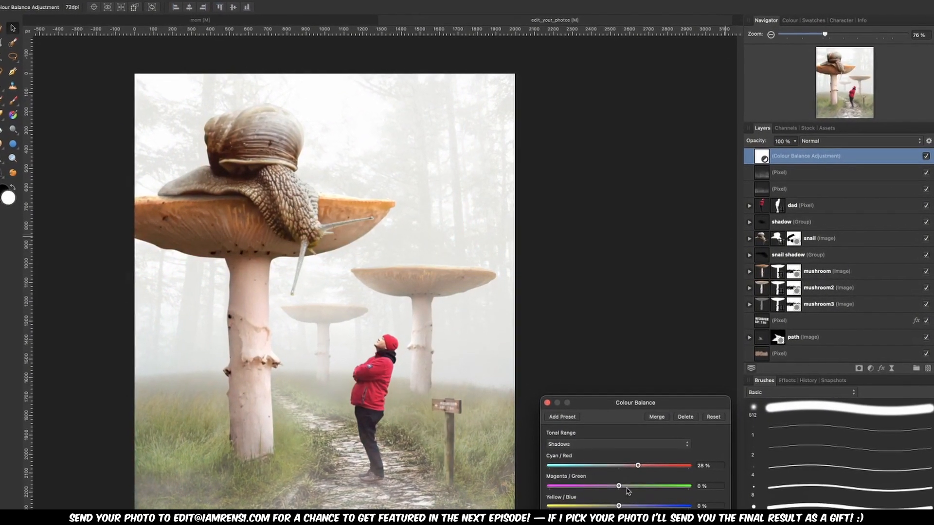